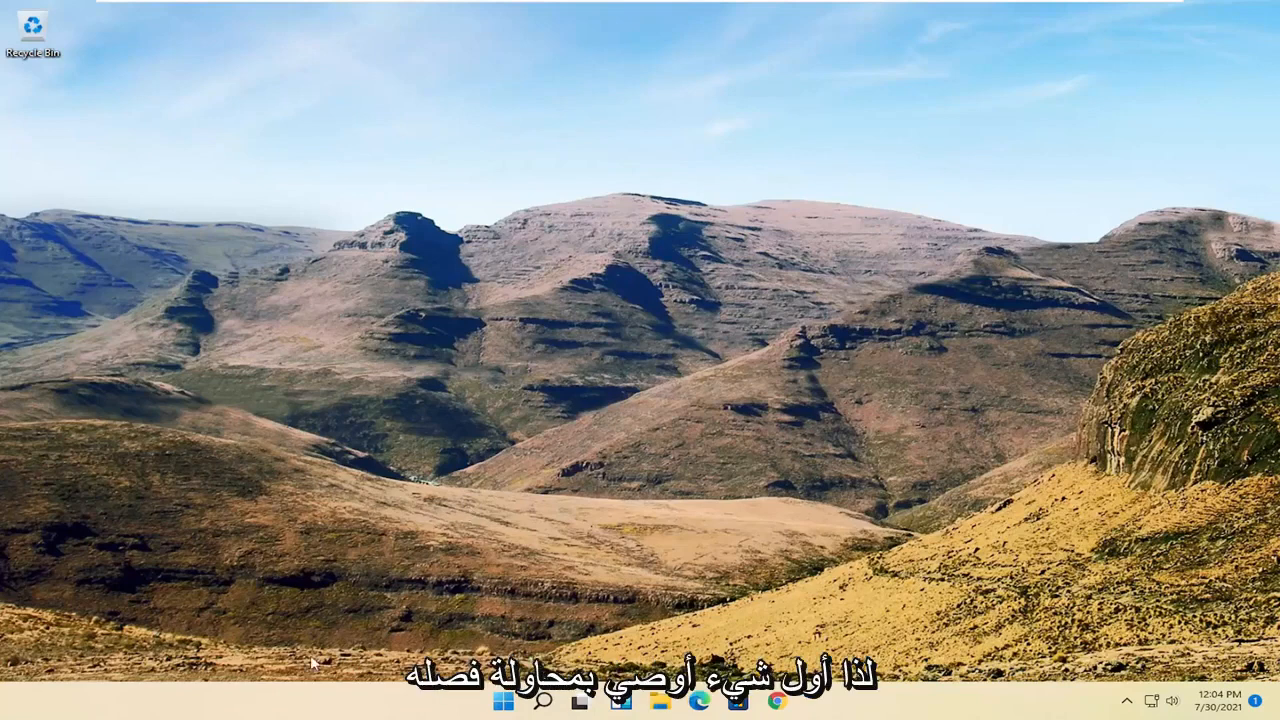
pyautogui.moveTo(308, 628)
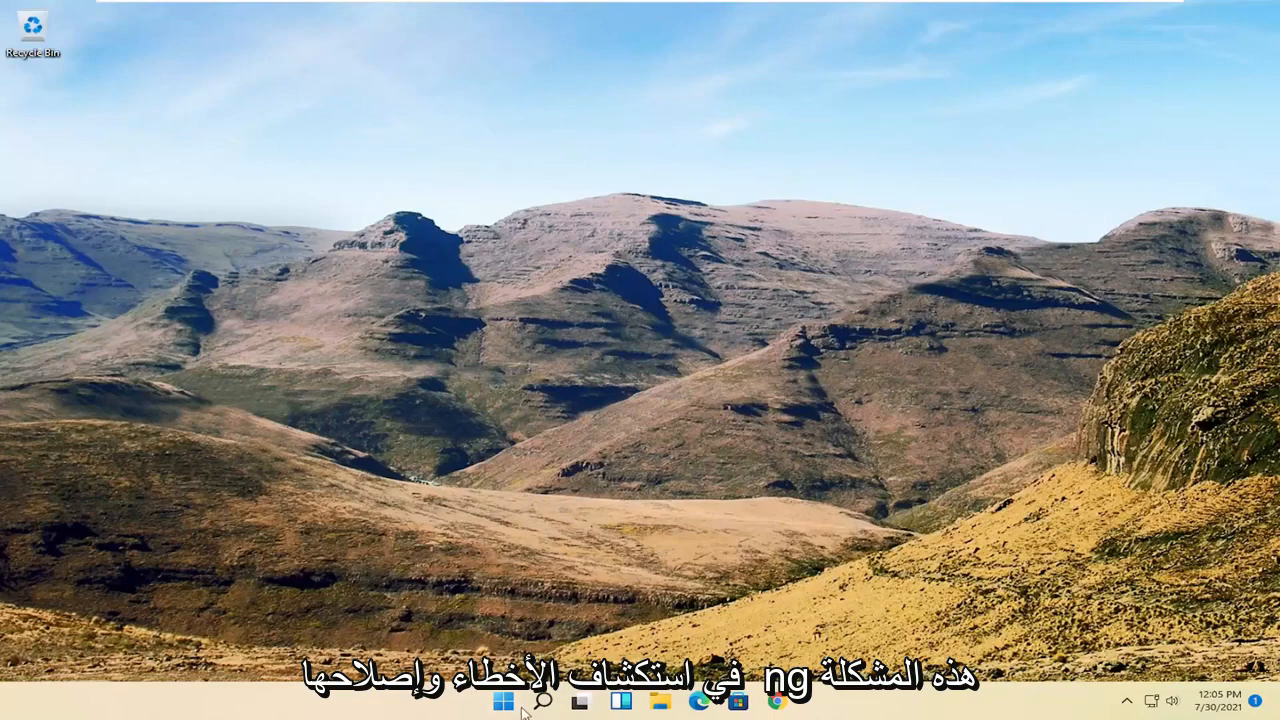
# - Launch Device Manager from Windows Search by searching 'device manager'
pyautogui.click(542, 700)
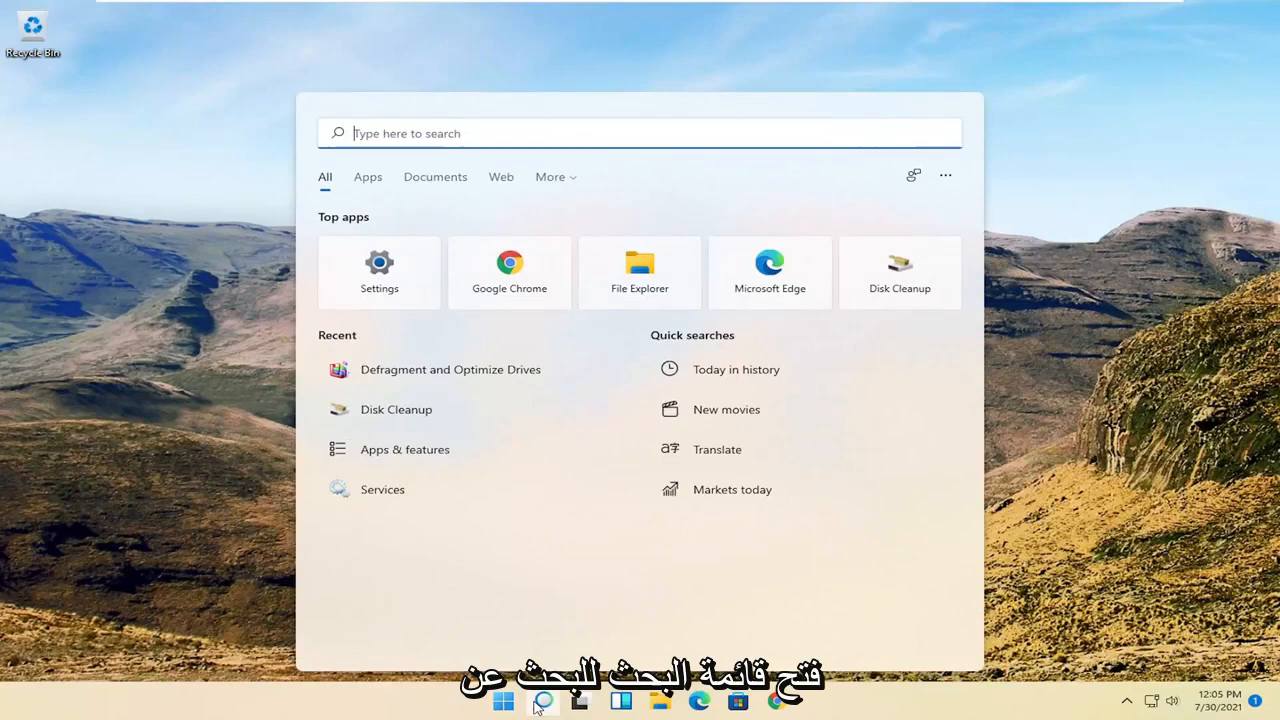
pyautogui.write('device manager')
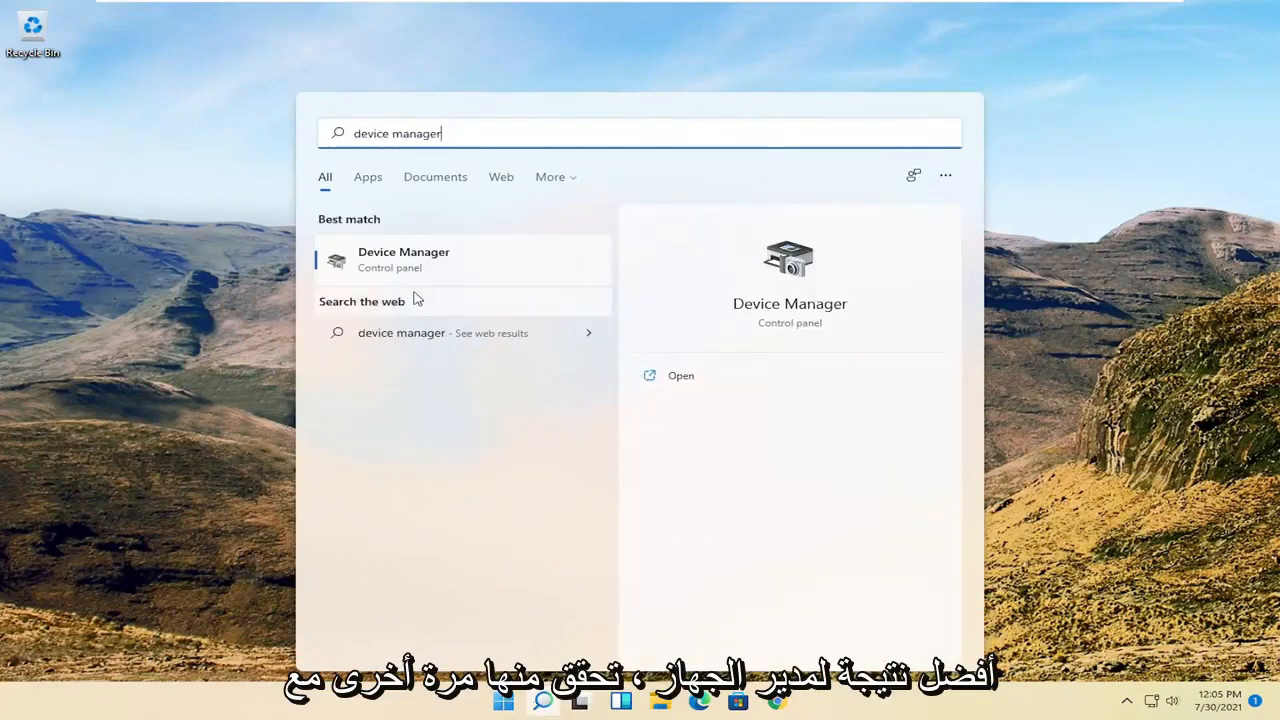
pyautogui.click(404, 258)
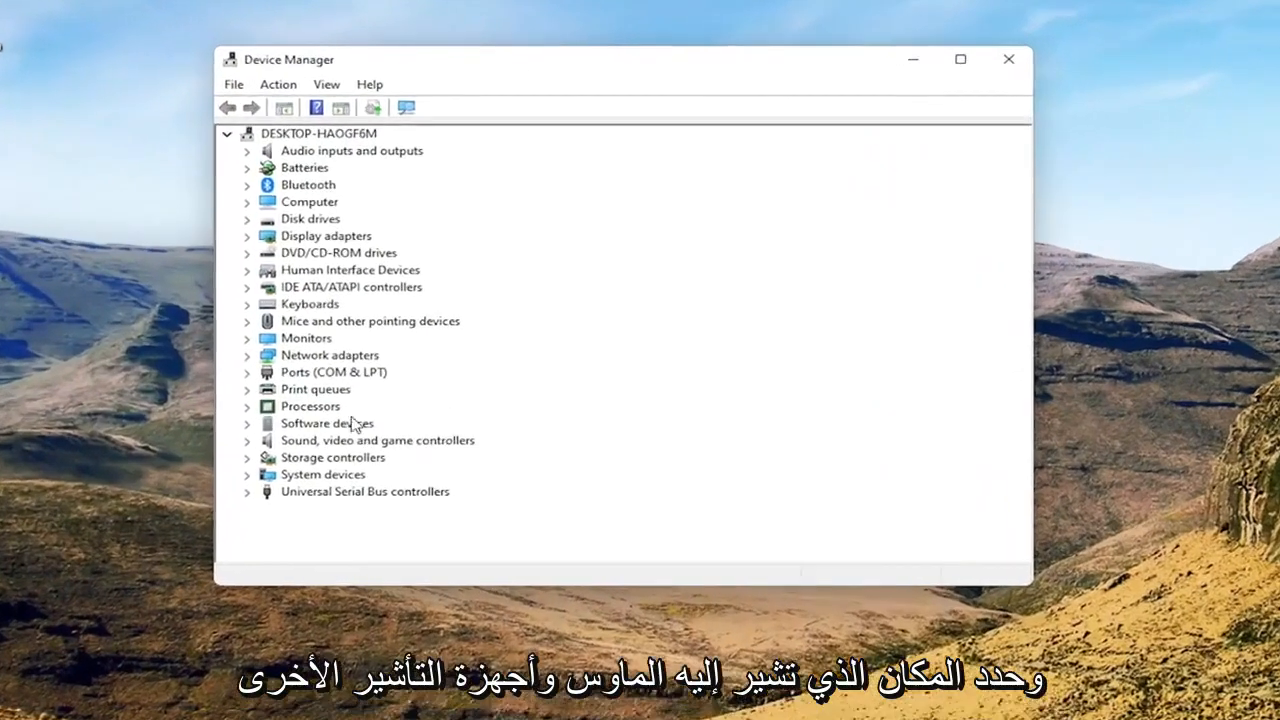
# - Show the HID-compliant mouse's properties under Mice and other pointing devices
pyautogui.click(370, 336)
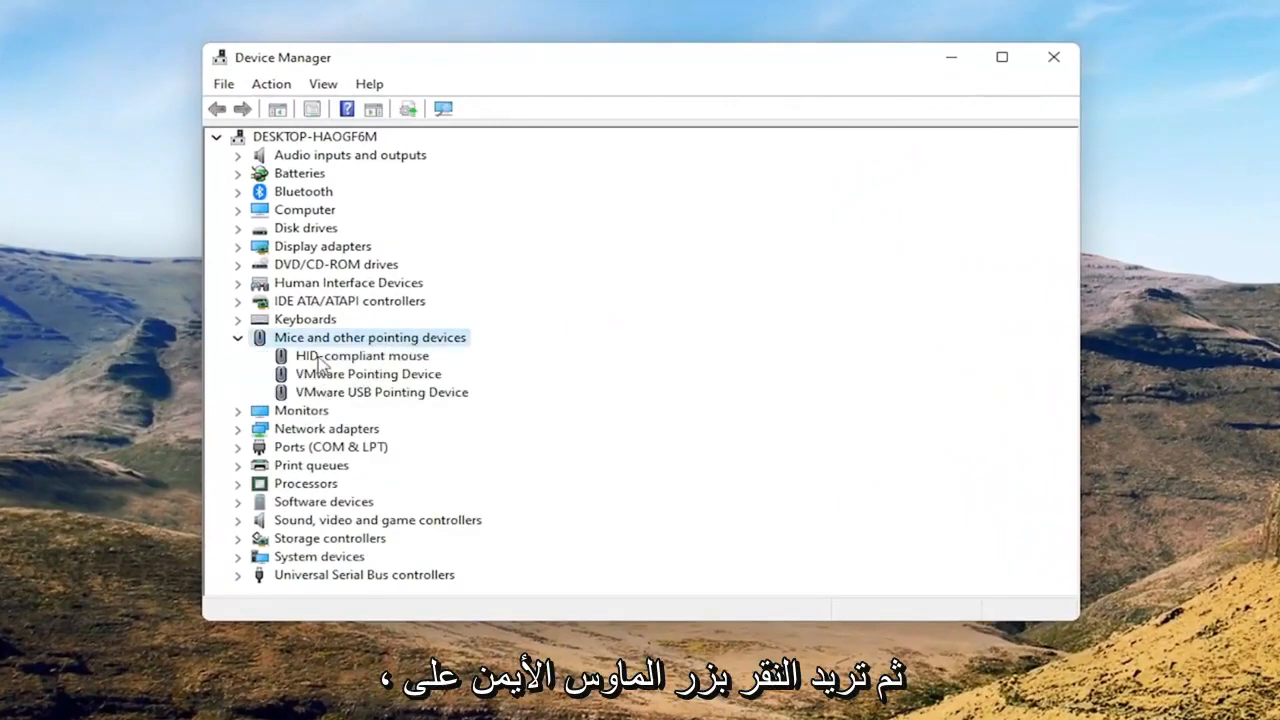
pyautogui.rightClick(360, 356)
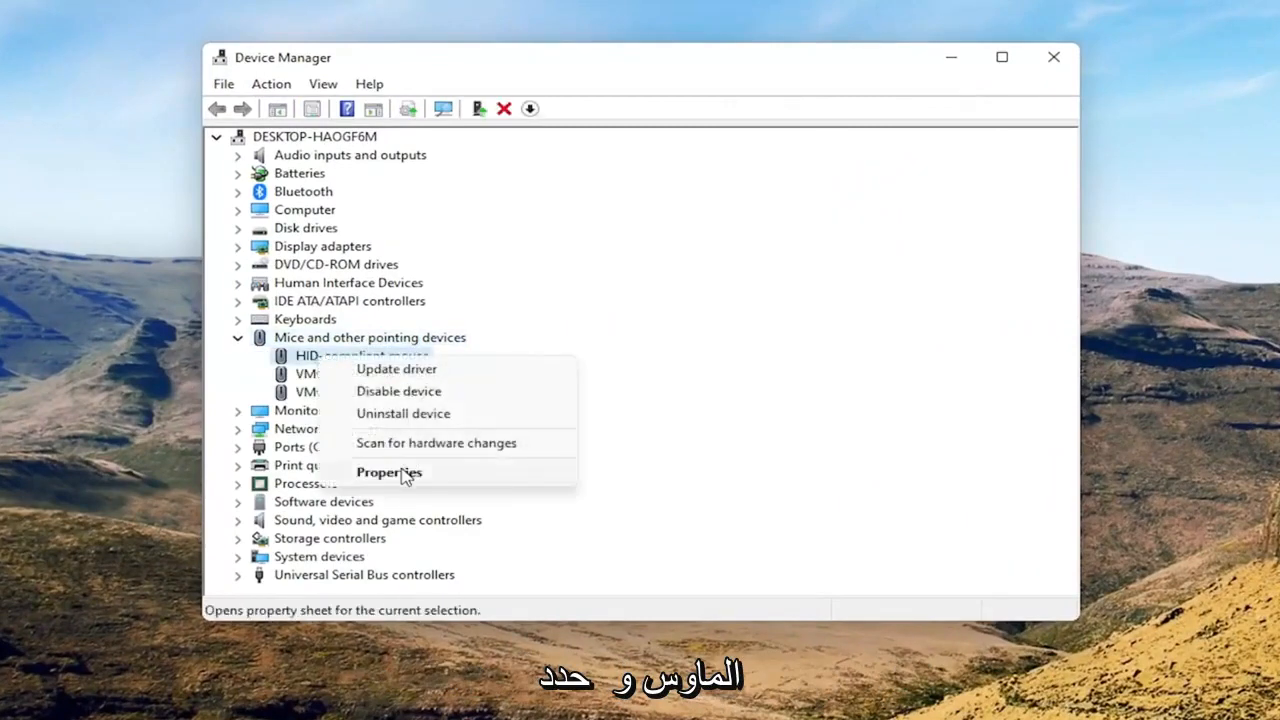
pyautogui.click(388, 472)
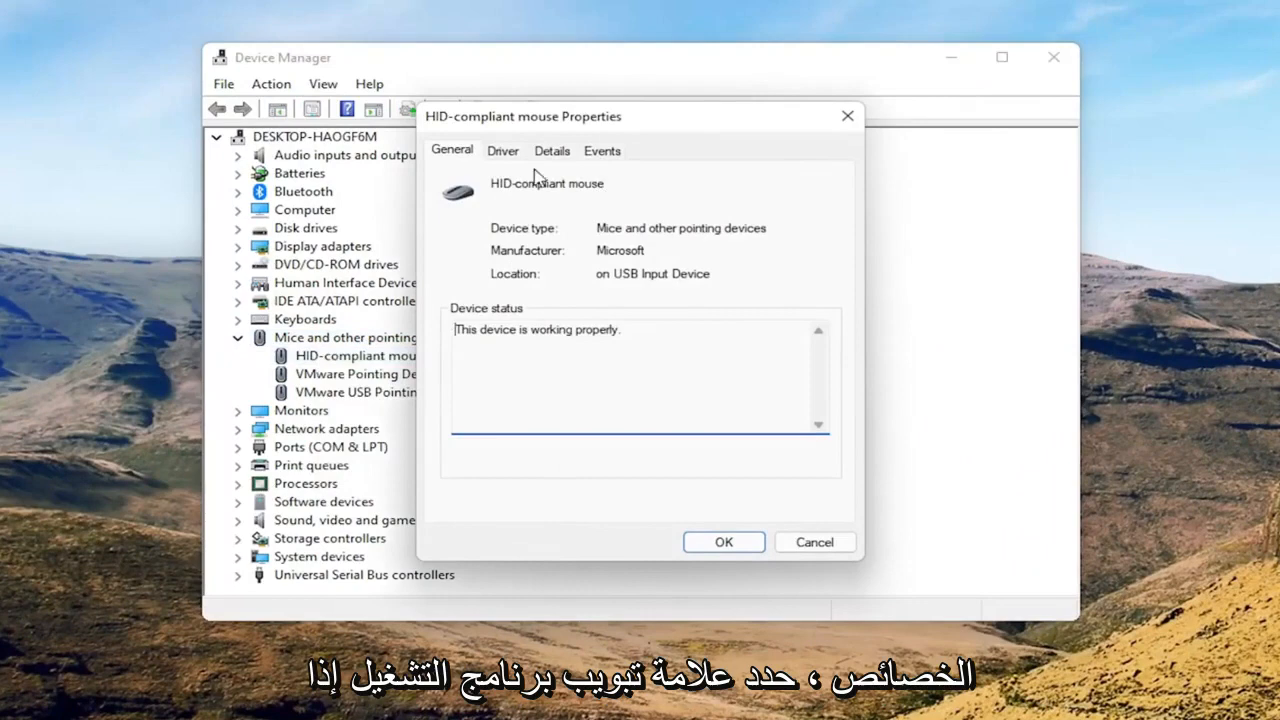
# - View the mouse's Driver details: Microsoft, 6/21/2006, version 10.0.22000.1
pyautogui.click(504, 150)
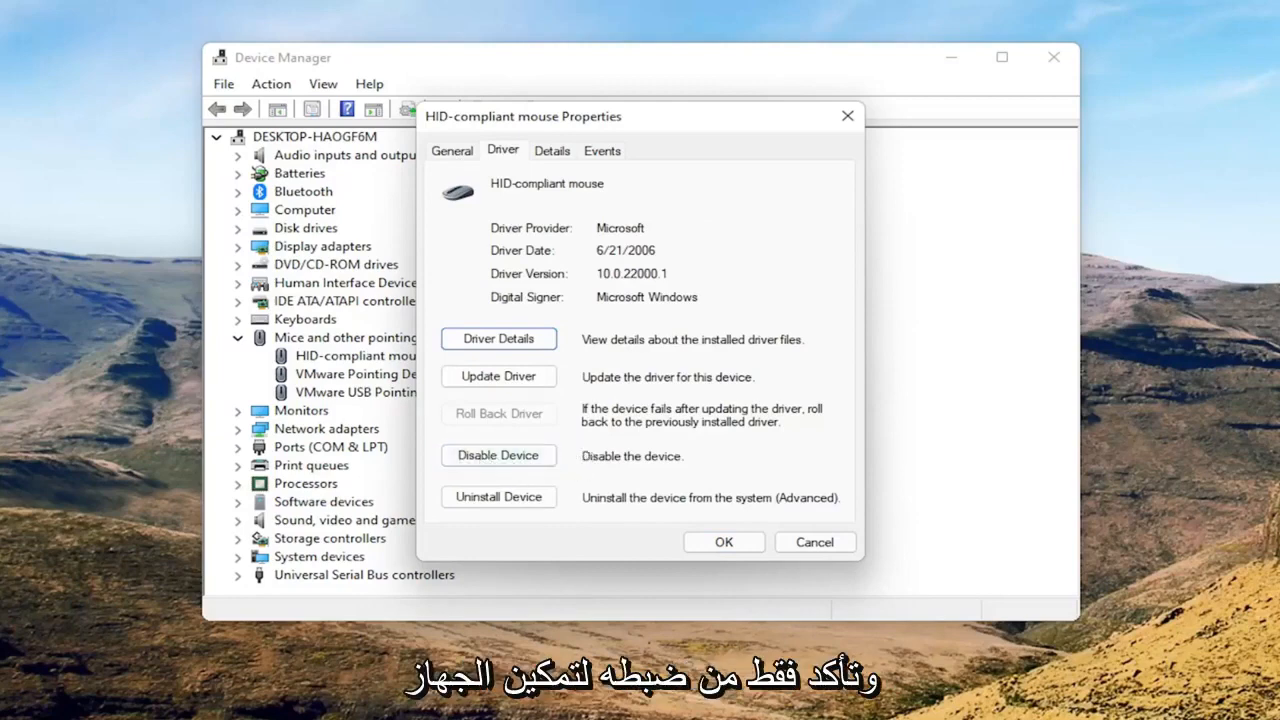
pyautogui.moveTo(440, 156)
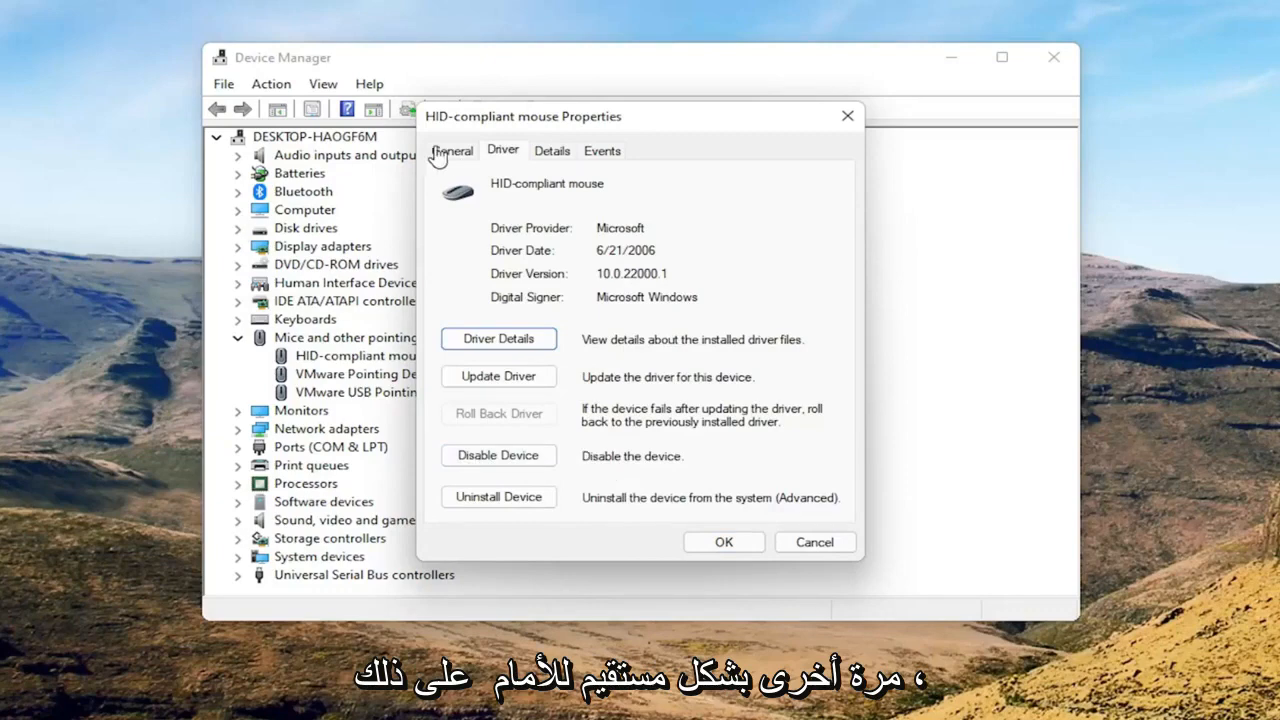
pyautogui.click(452, 150)
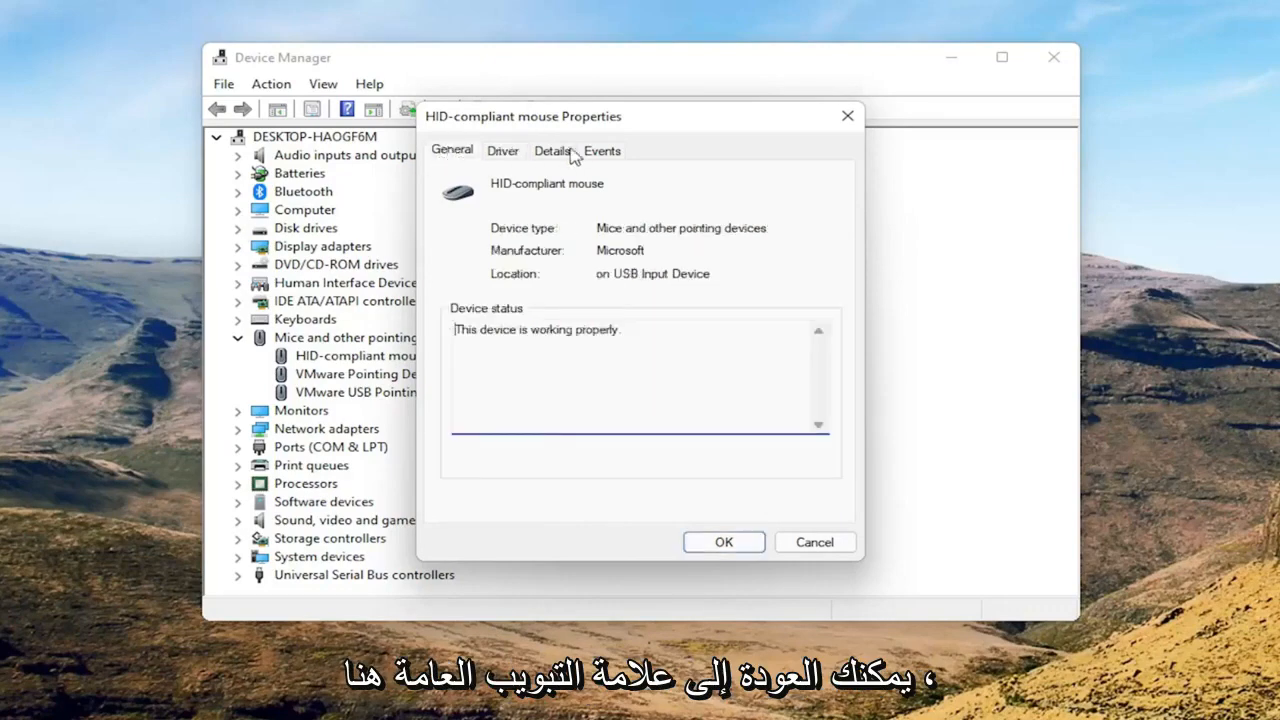
pyautogui.click(502, 150)
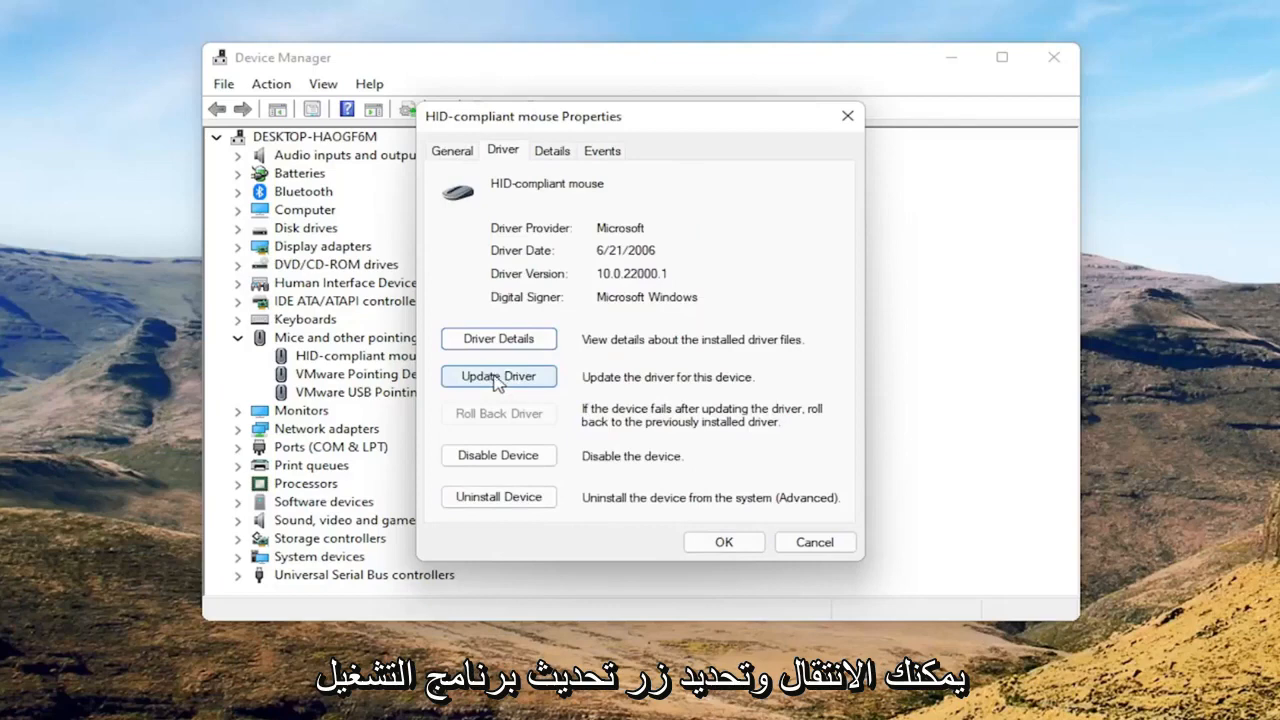
# - Reinstall the HID-compliant mouse driver via Update Driver, browsing locally and picking it from the list
pyautogui.click(498, 376)
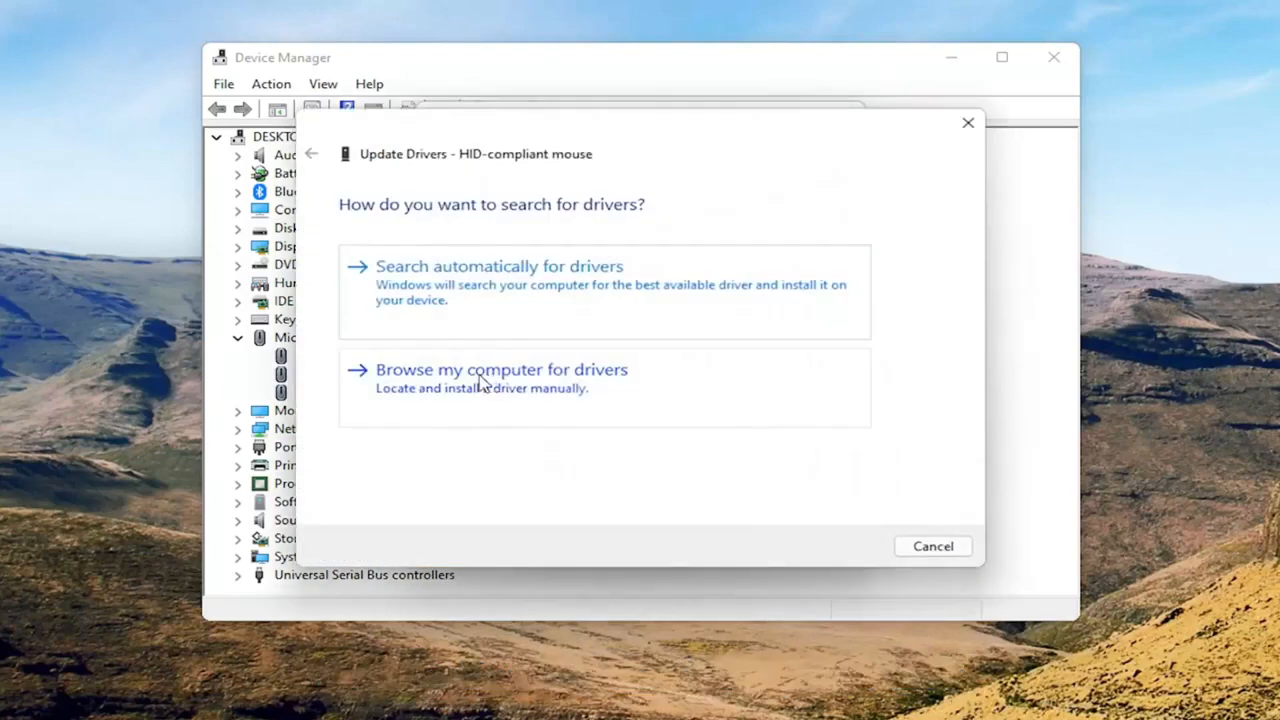
pyautogui.click(500, 368)
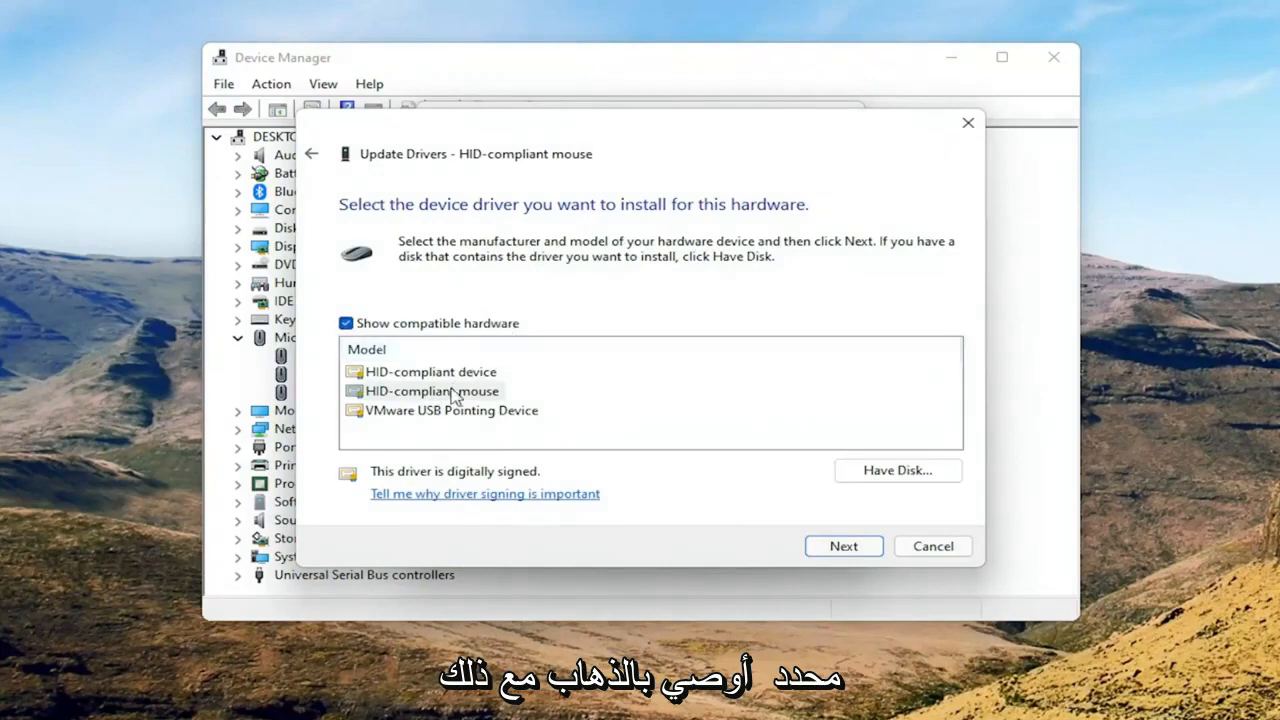
pyautogui.moveTo(484, 410)
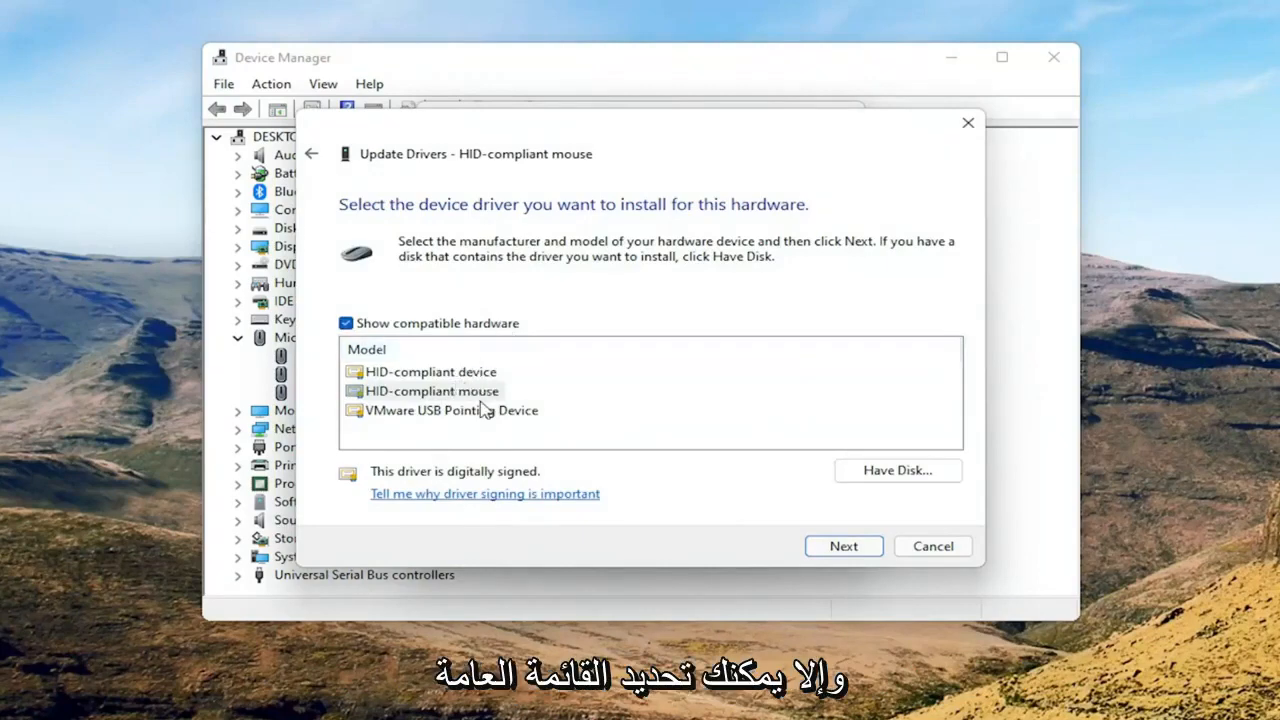
pyautogui.click(844, 546)
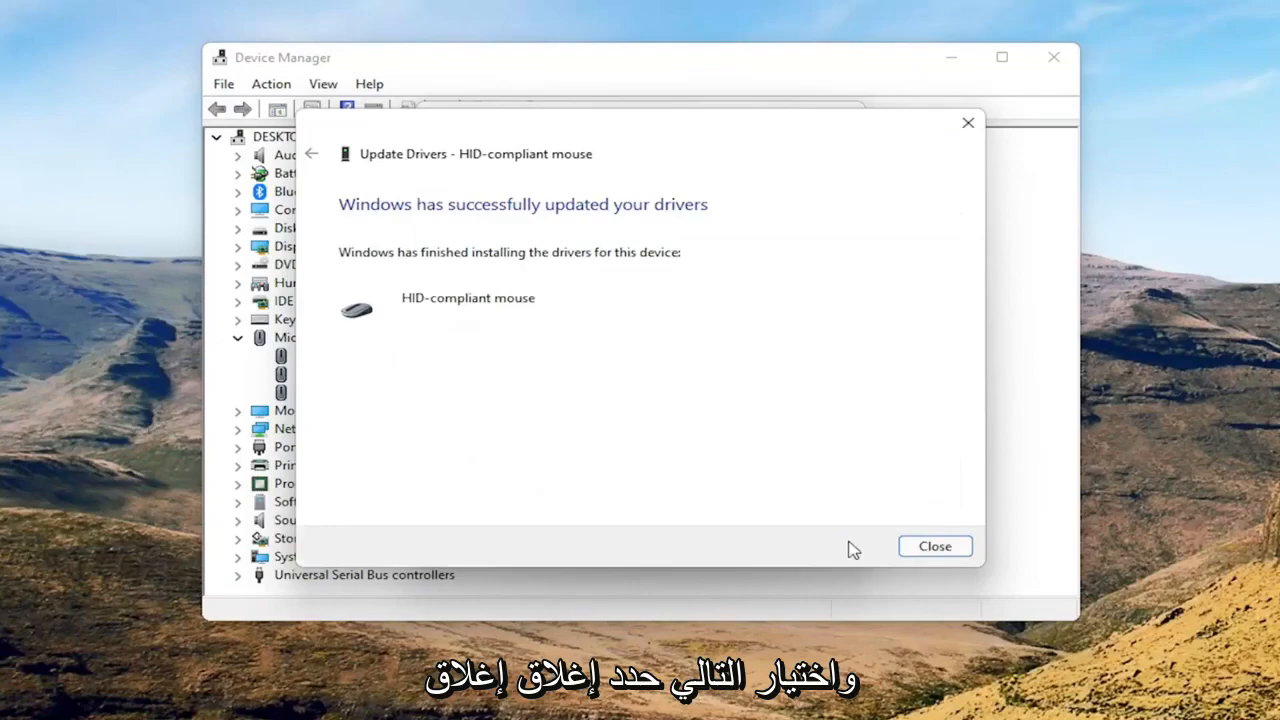
pyautogui.click(936, 546)
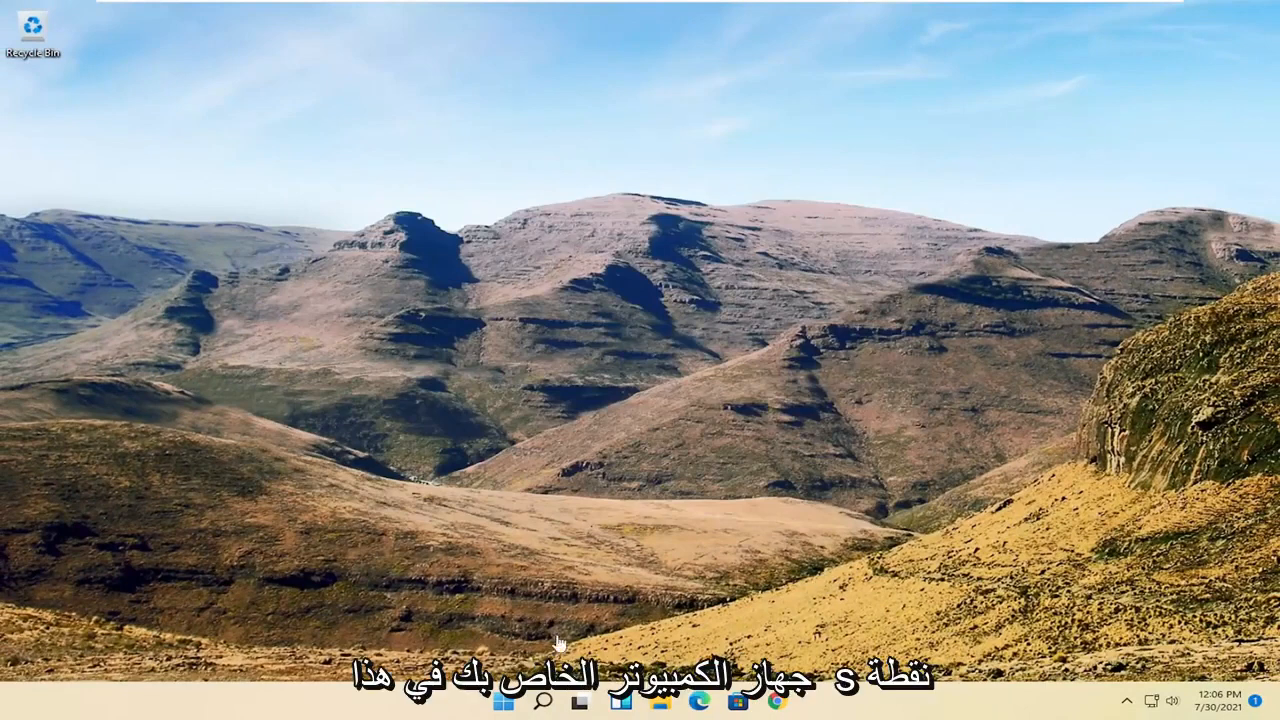
# - Restart the computer from the Start button's Shut down or sign out menu
pyautogui.rightClick(504, 702)
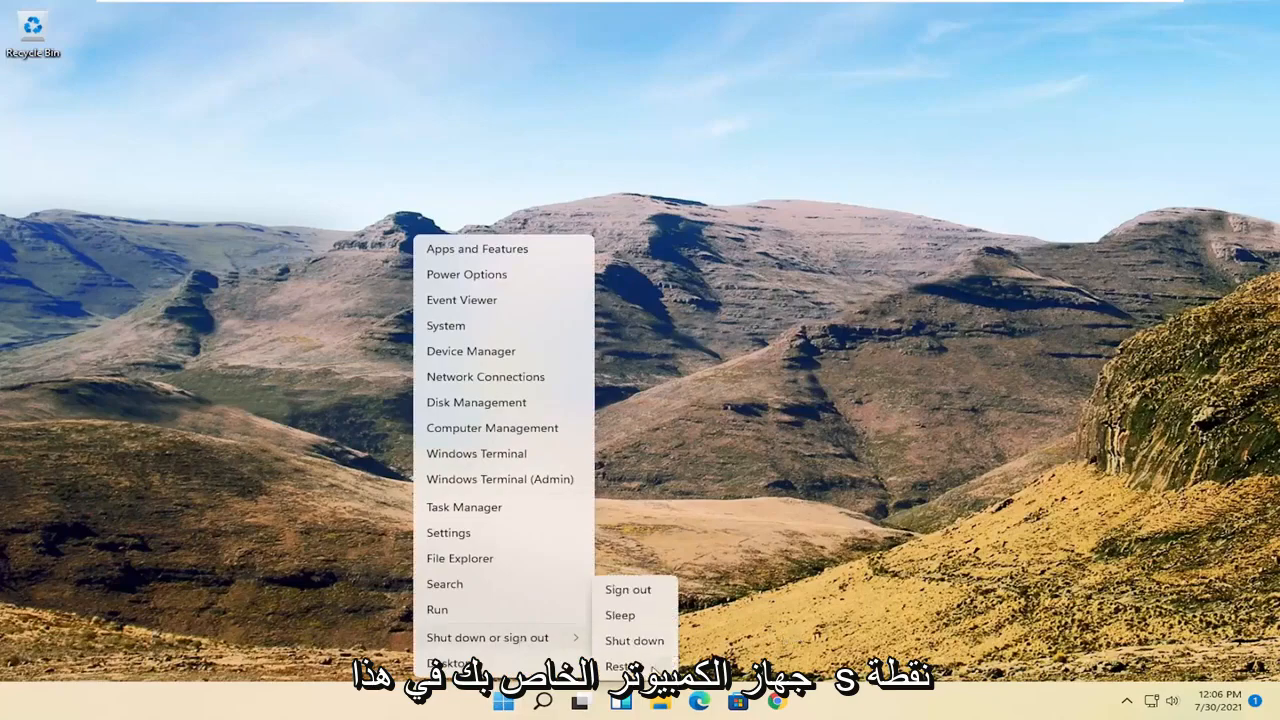
pyautogui.click(620, 666)
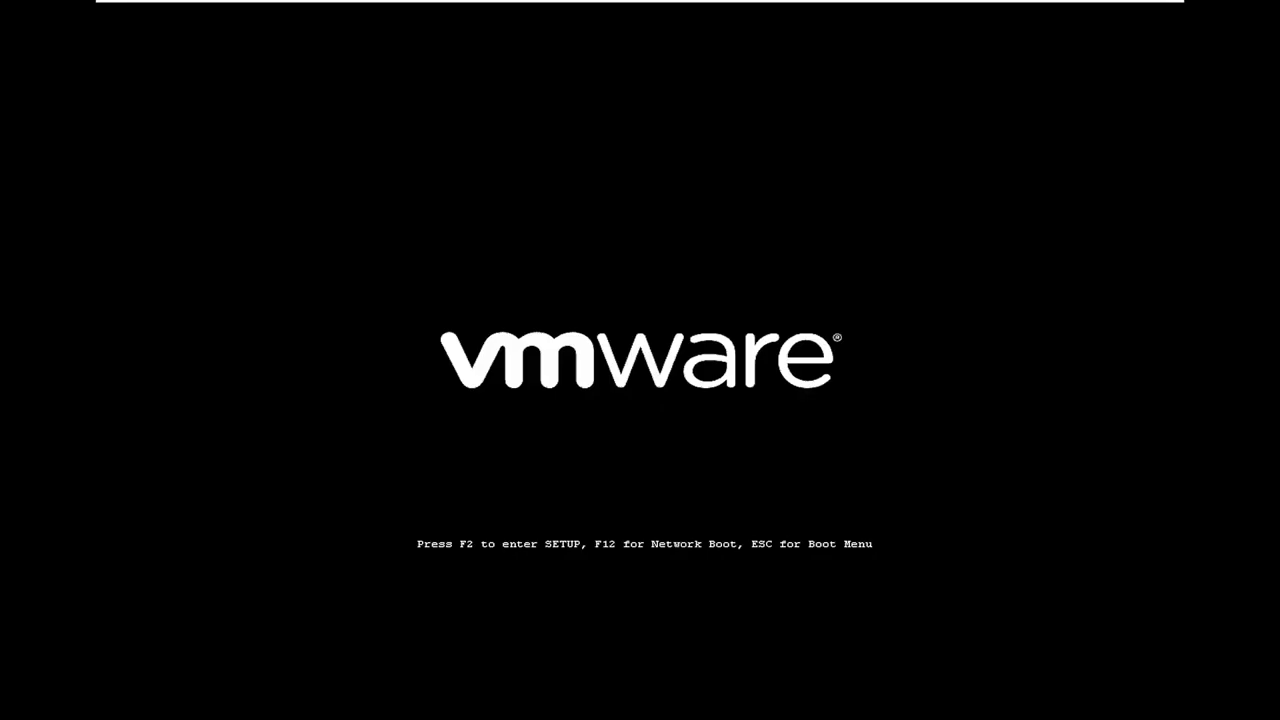